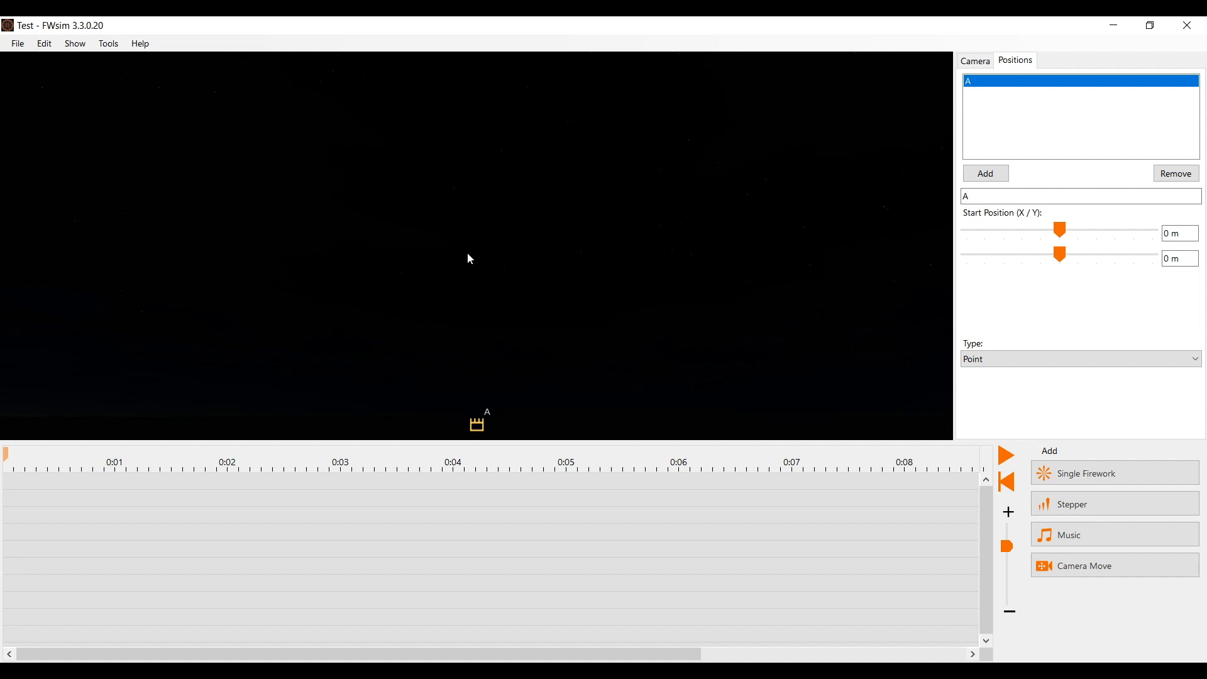
mouse_move(470, 414)
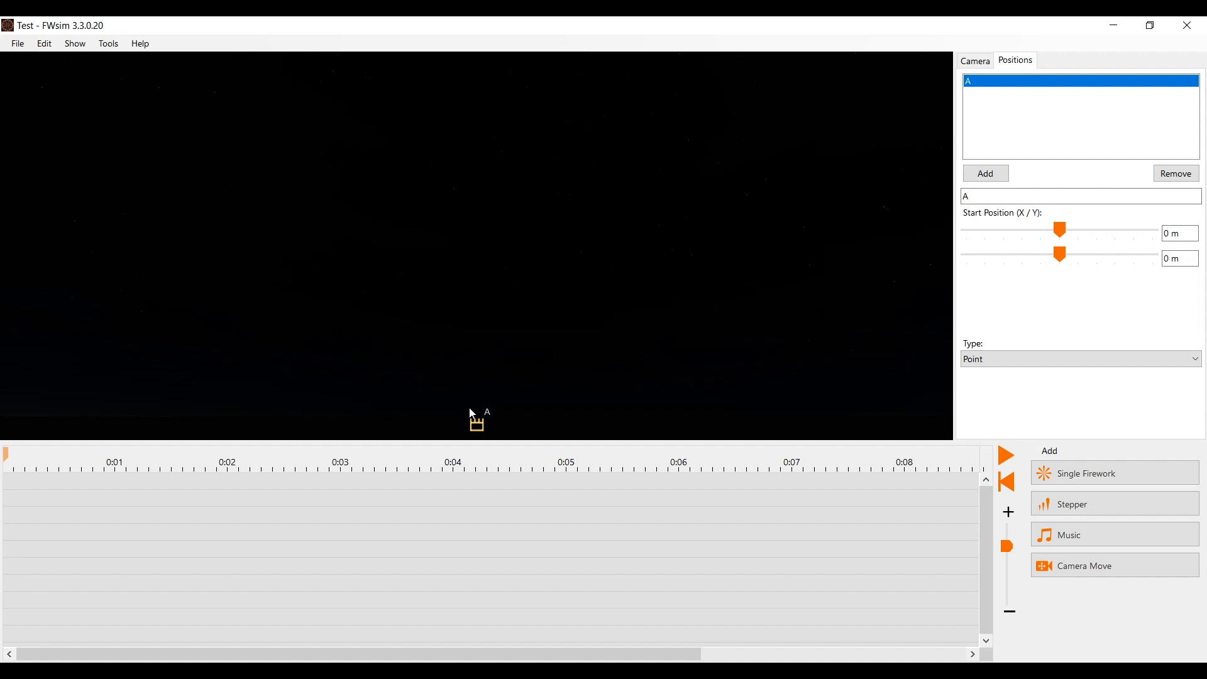
Step: Keep position A as a single point and add a new firing position B
left_click(1081, 359)
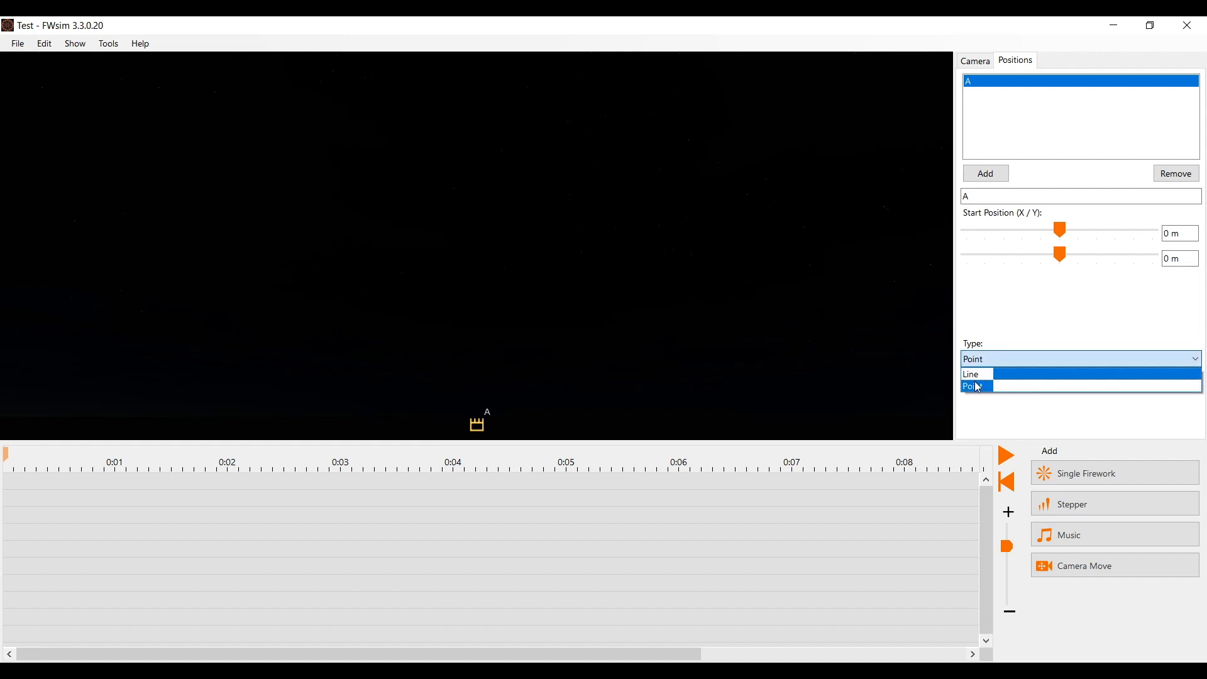
left_click(975, 385)
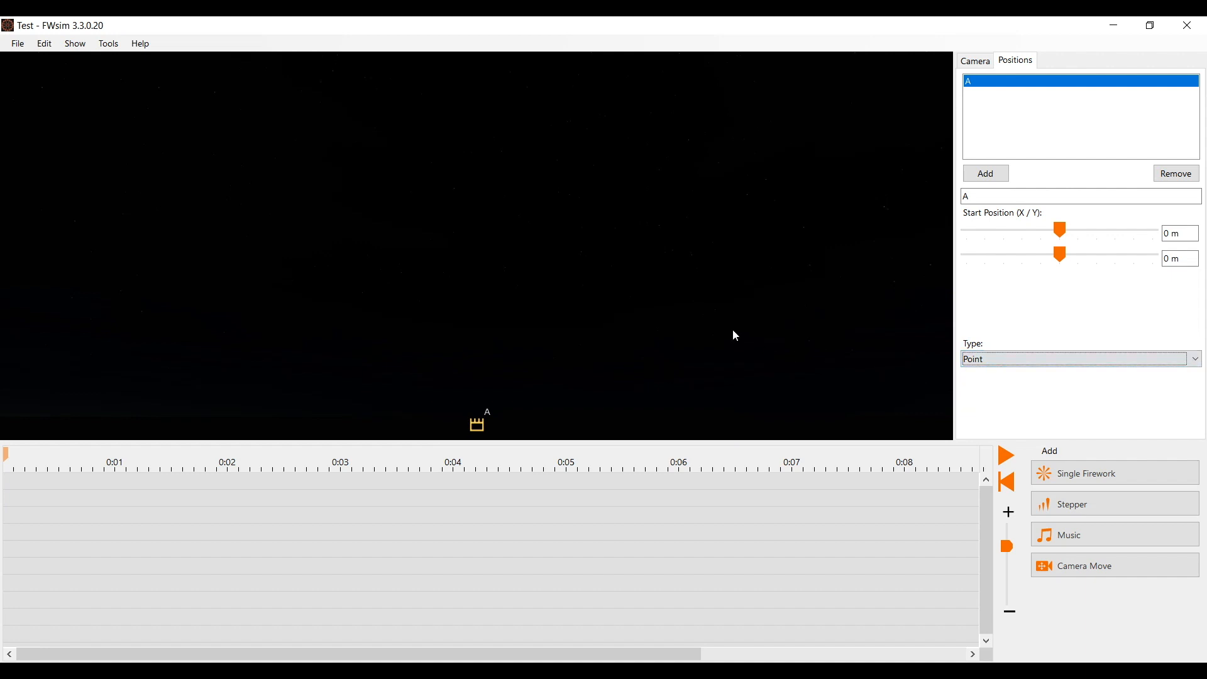
mouse_move(929, 322)
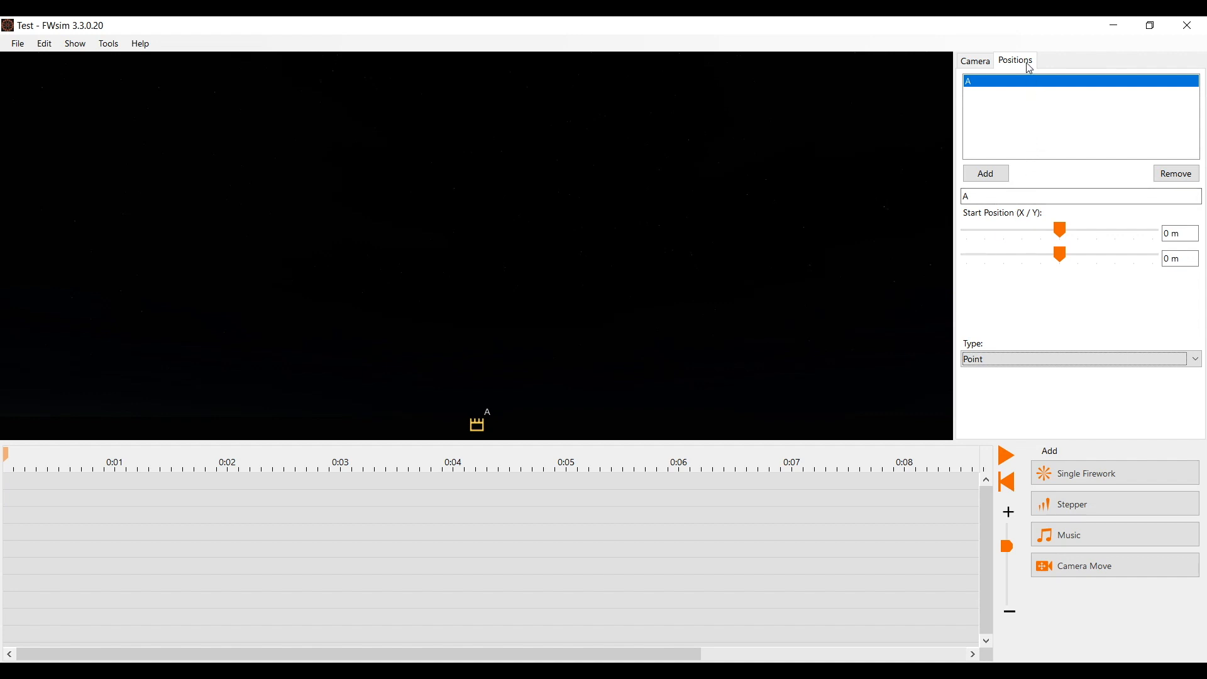
left_click(986, 173)
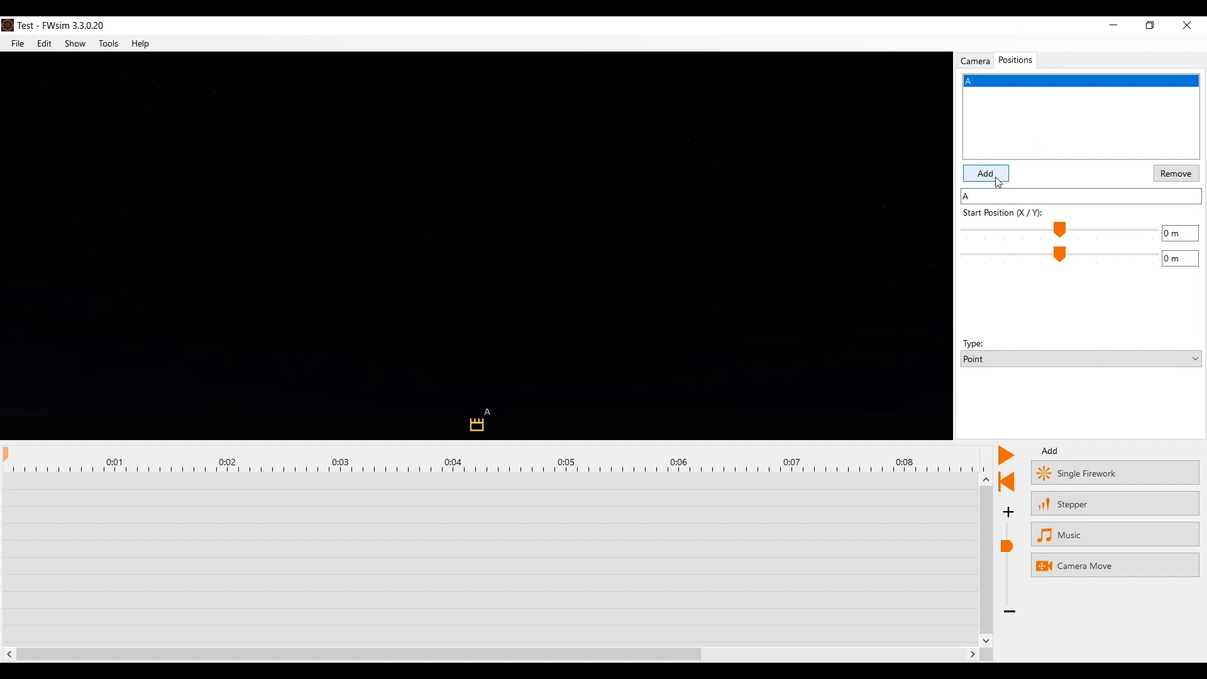
left_click(986, 174)
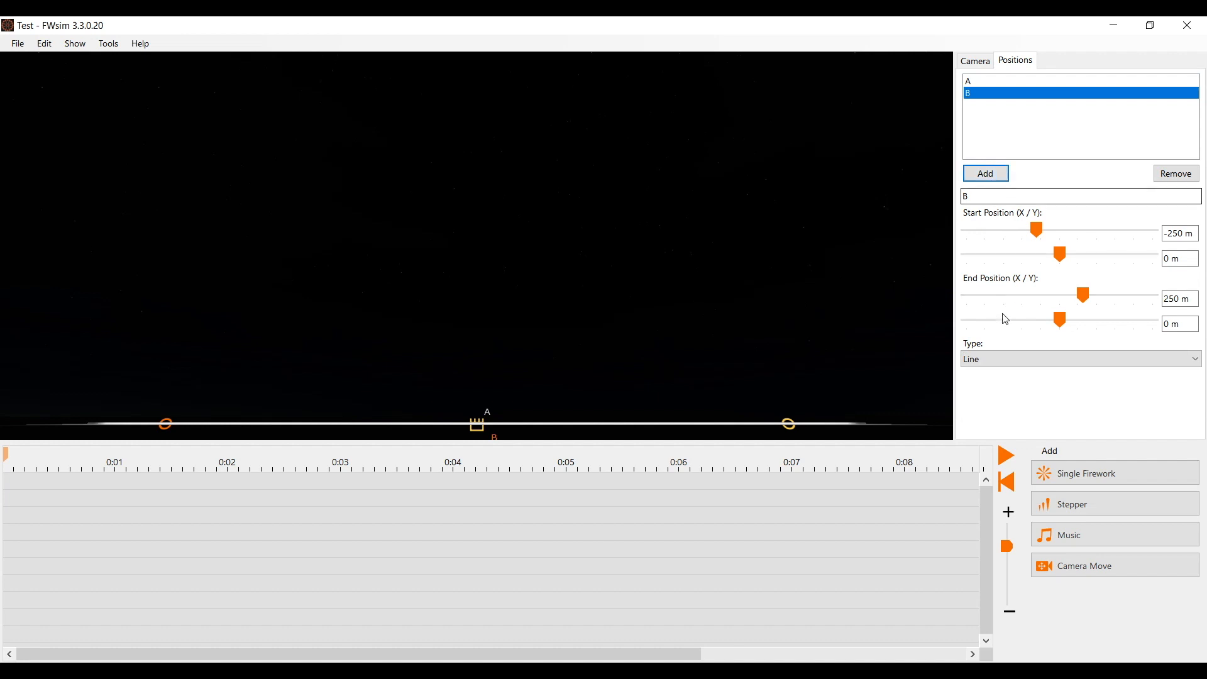
Step: Make position B a single point and move it right of A at X 10
left_click(1077, 359)
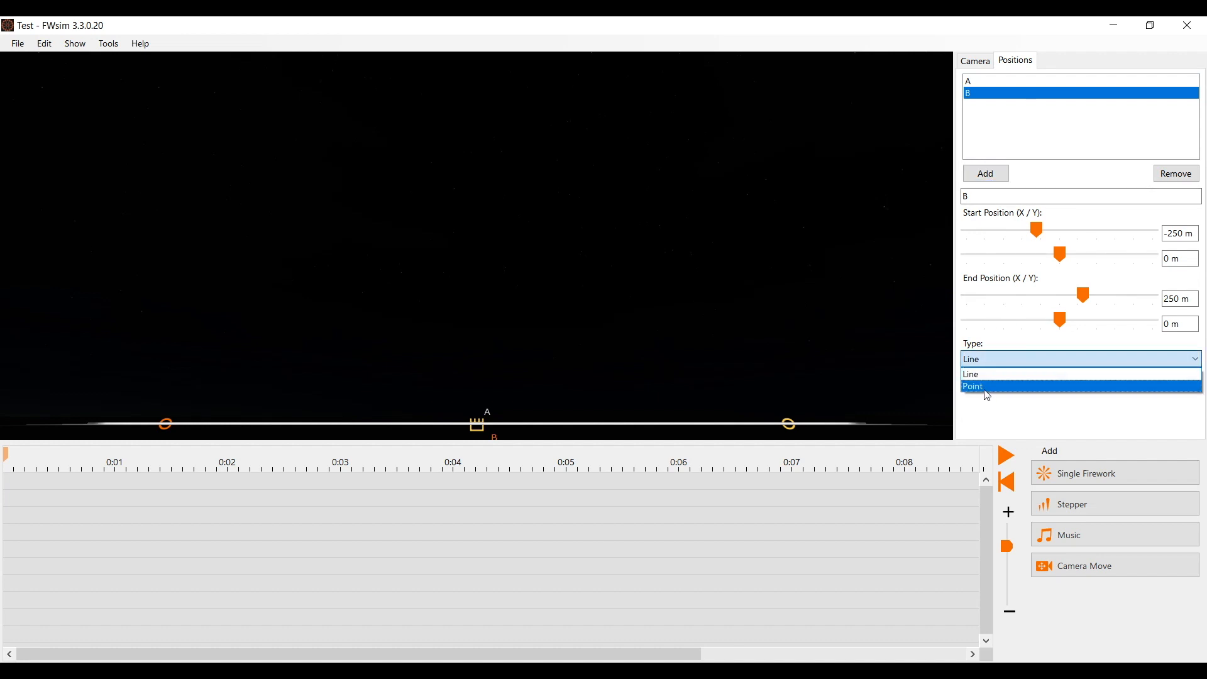
left_click(973, 385)
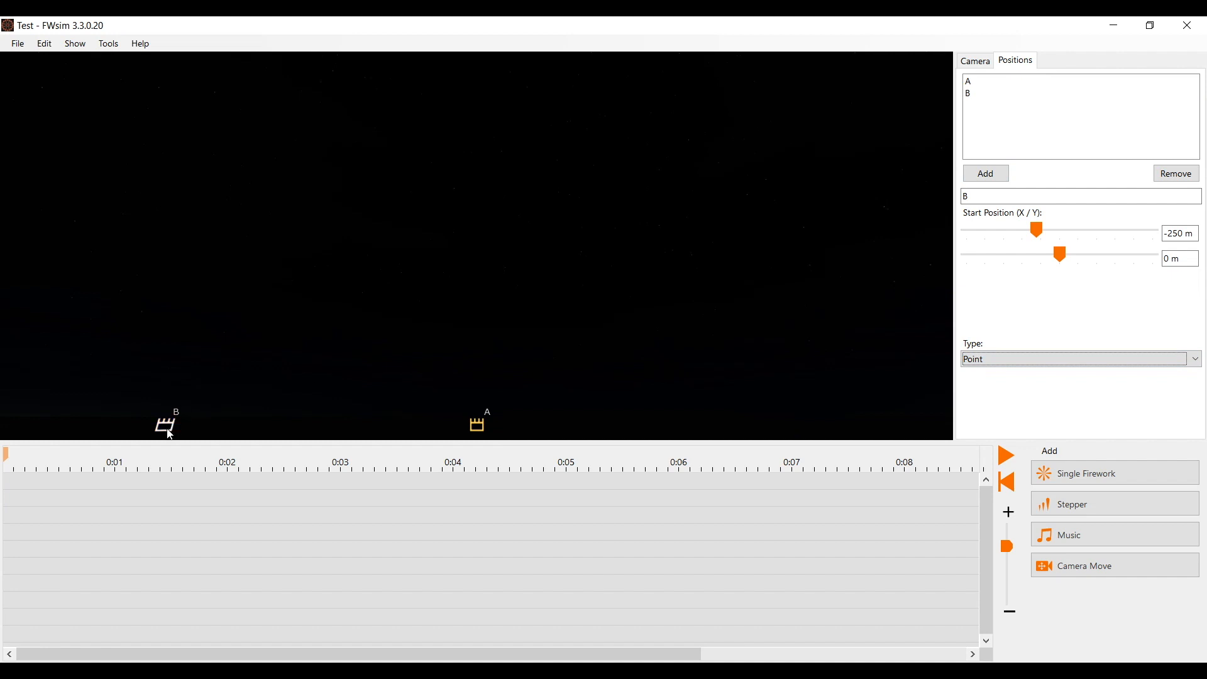
left_click(166, 425)
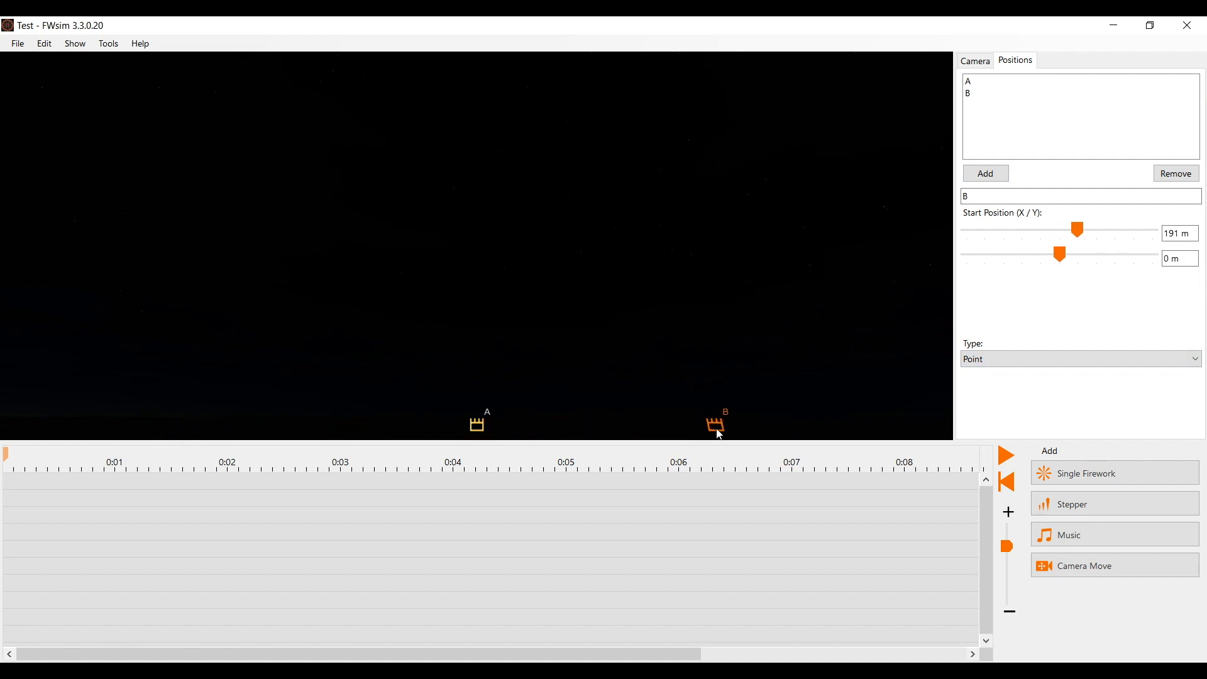
mouse_move(680, 257)
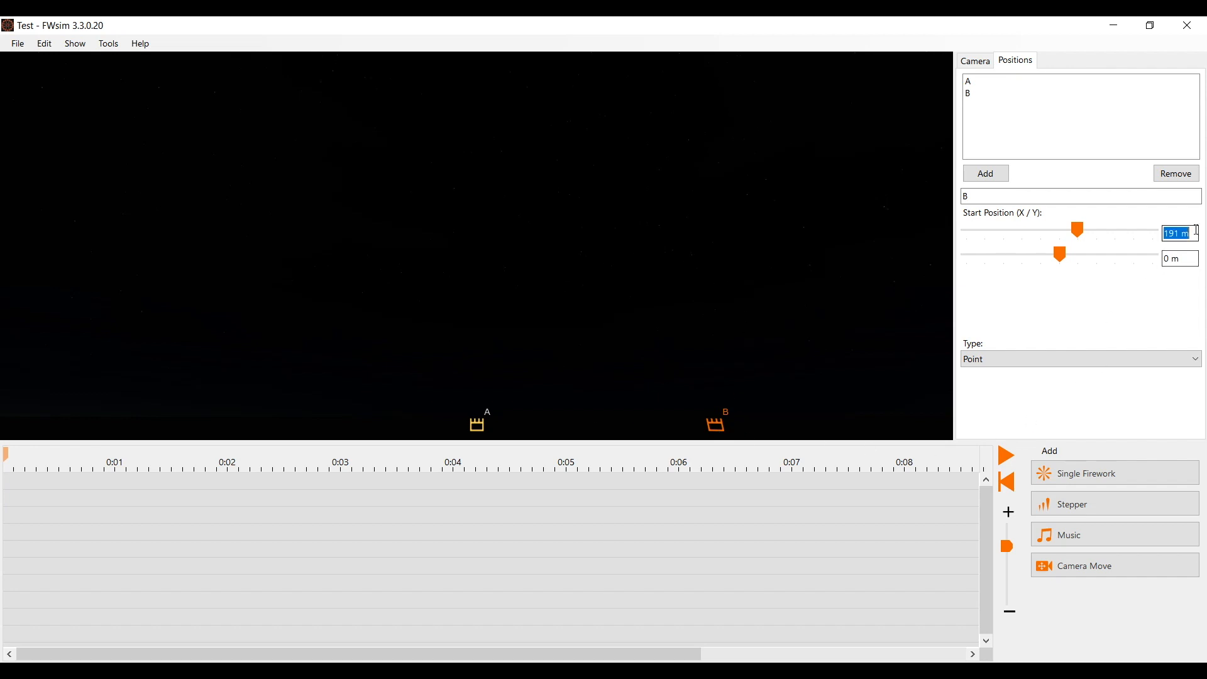
type("10")
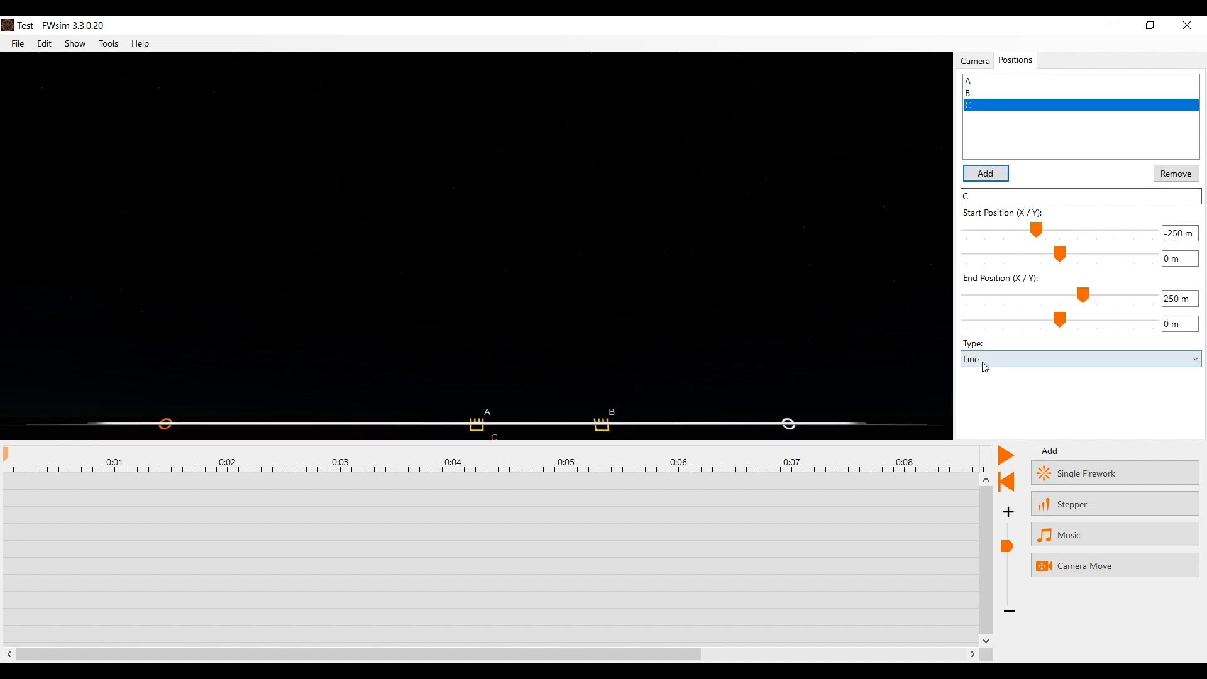
Step: Change the new position C's type to a single point
left_click(1078, 359)
type("-100")
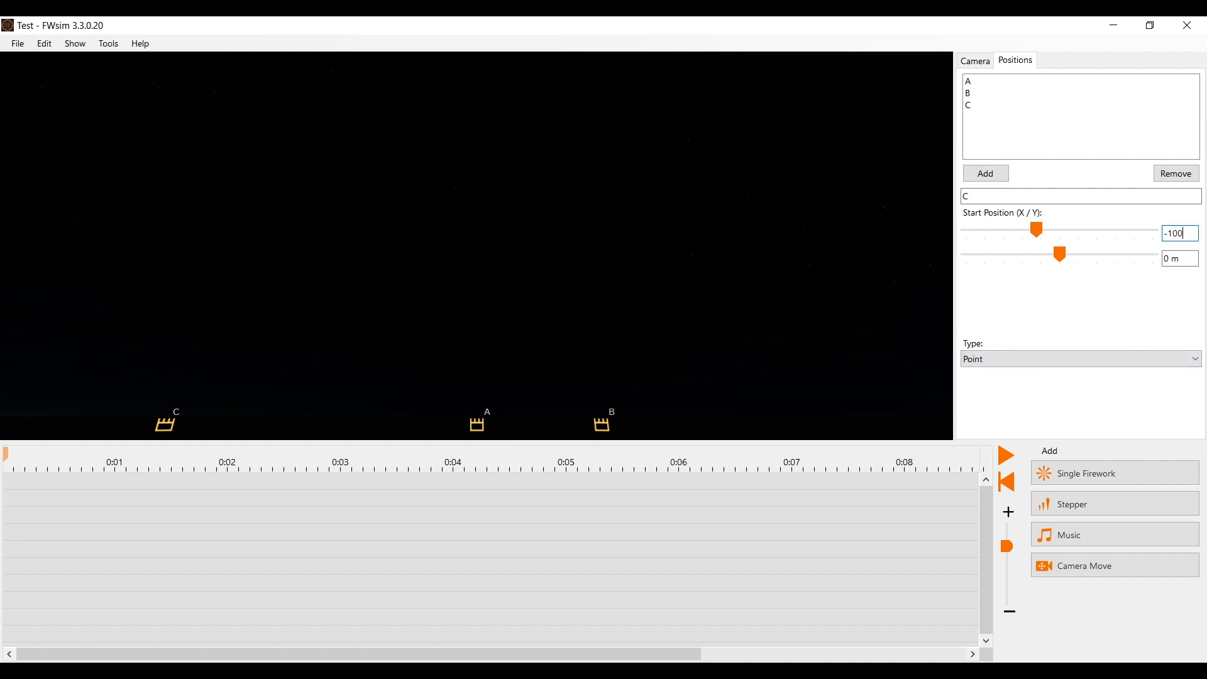
left_click(967, 80)
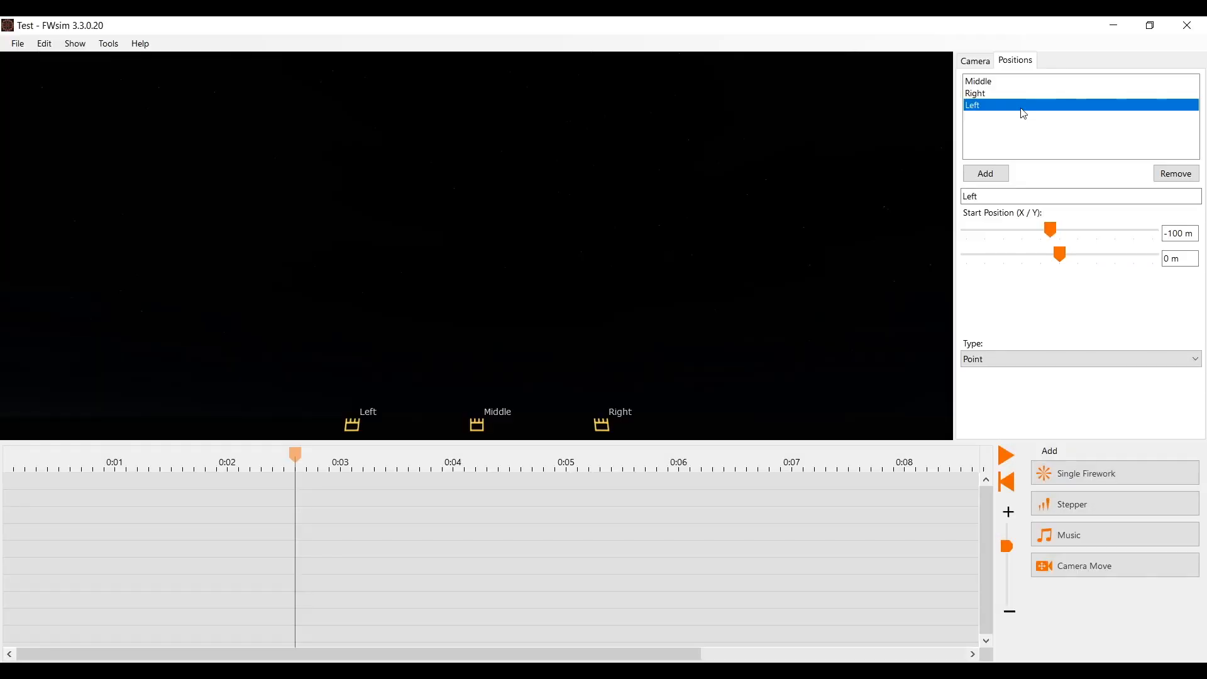
Step: Start adding a stepper cue, bringing up the comet effect picker
left_click(1087, 474)
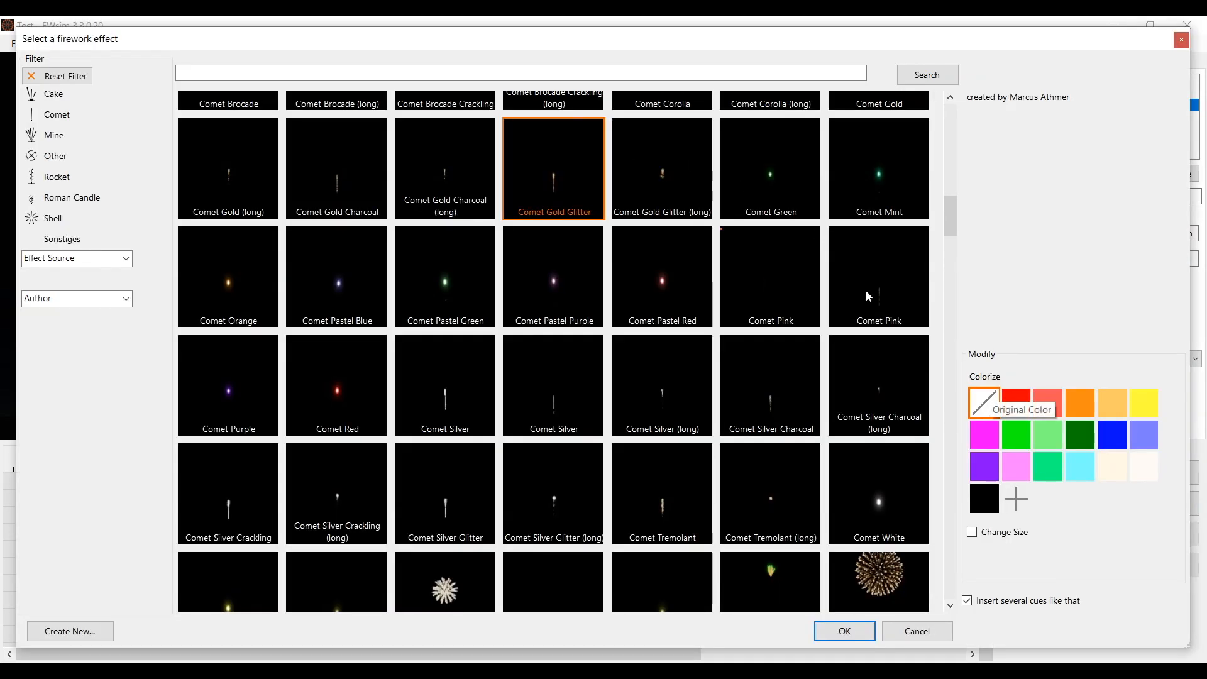
mouse_move(954, 585)
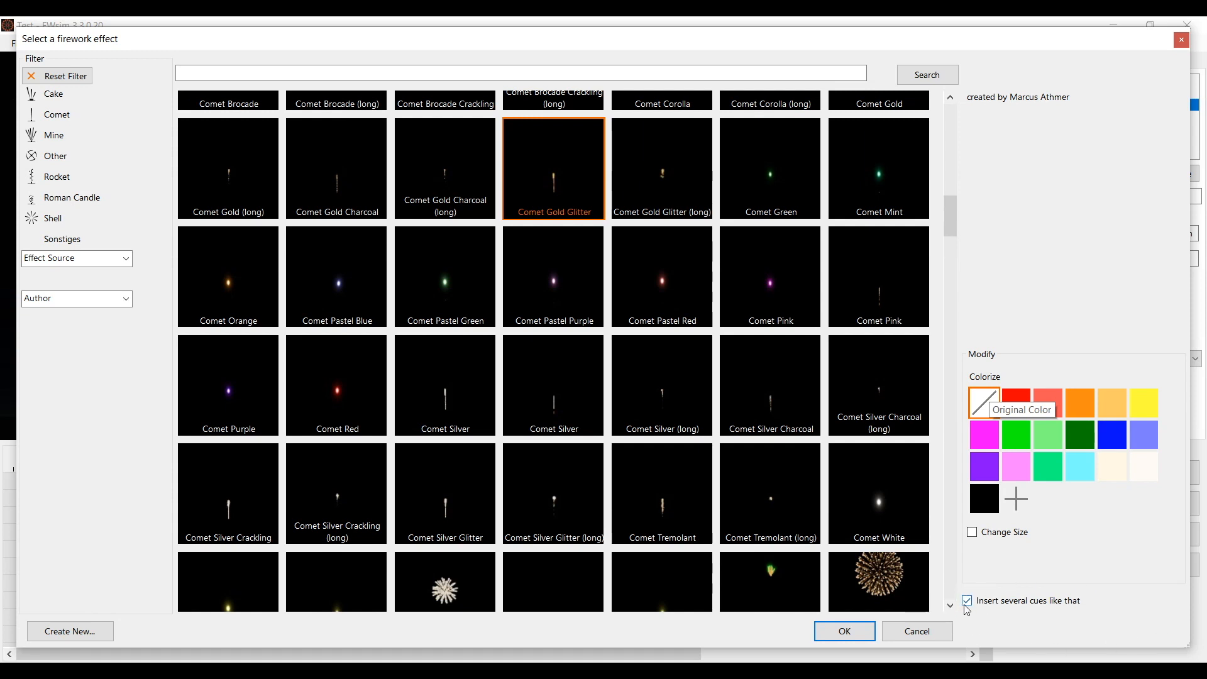
mouse_move(916, 630)
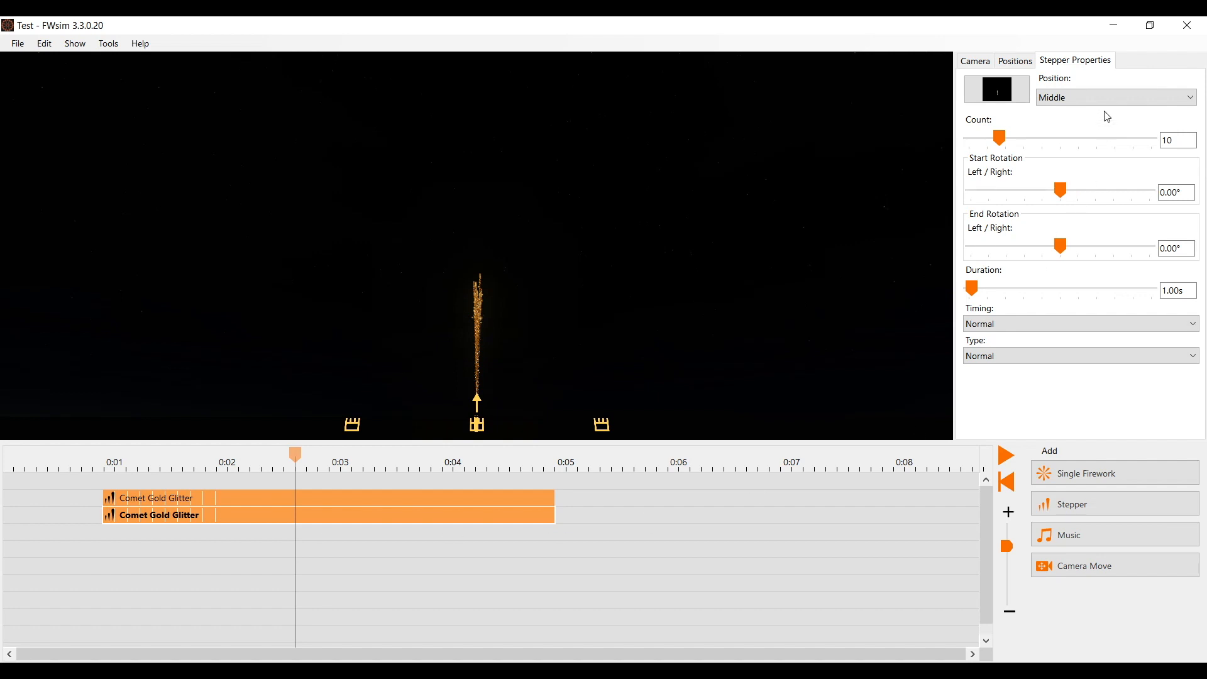
Step: Set the second stepper's firing position to Left
left_click(1114, 97)
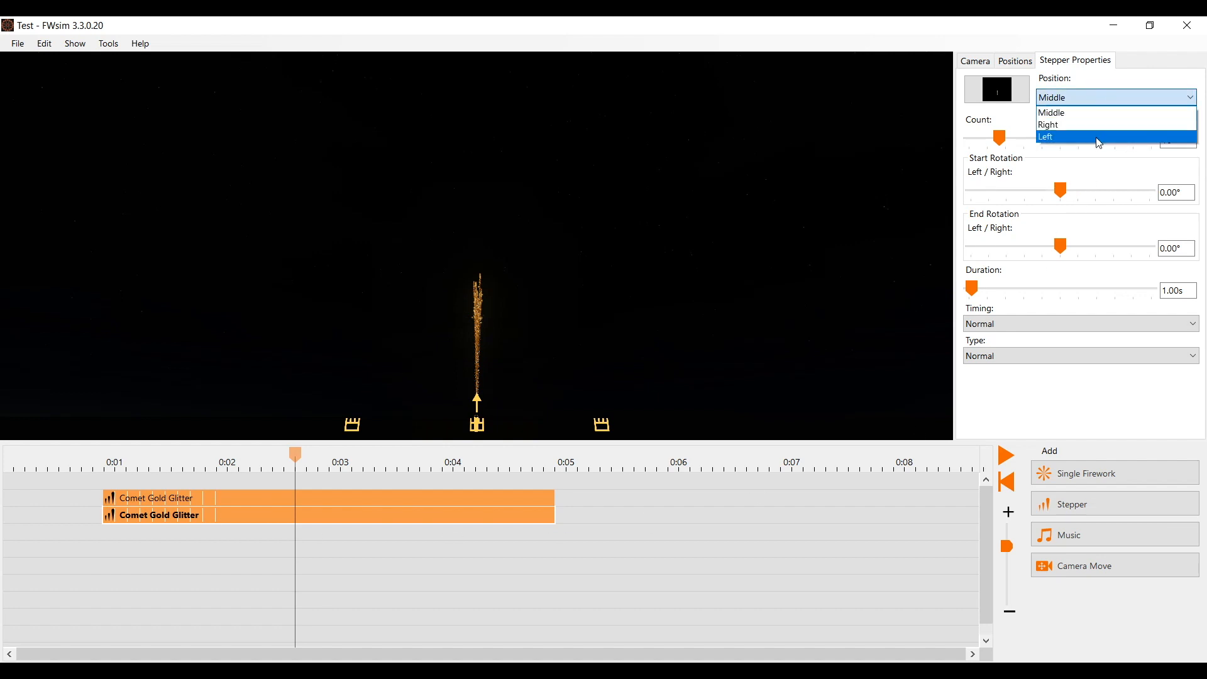
left_click(1047, 137)
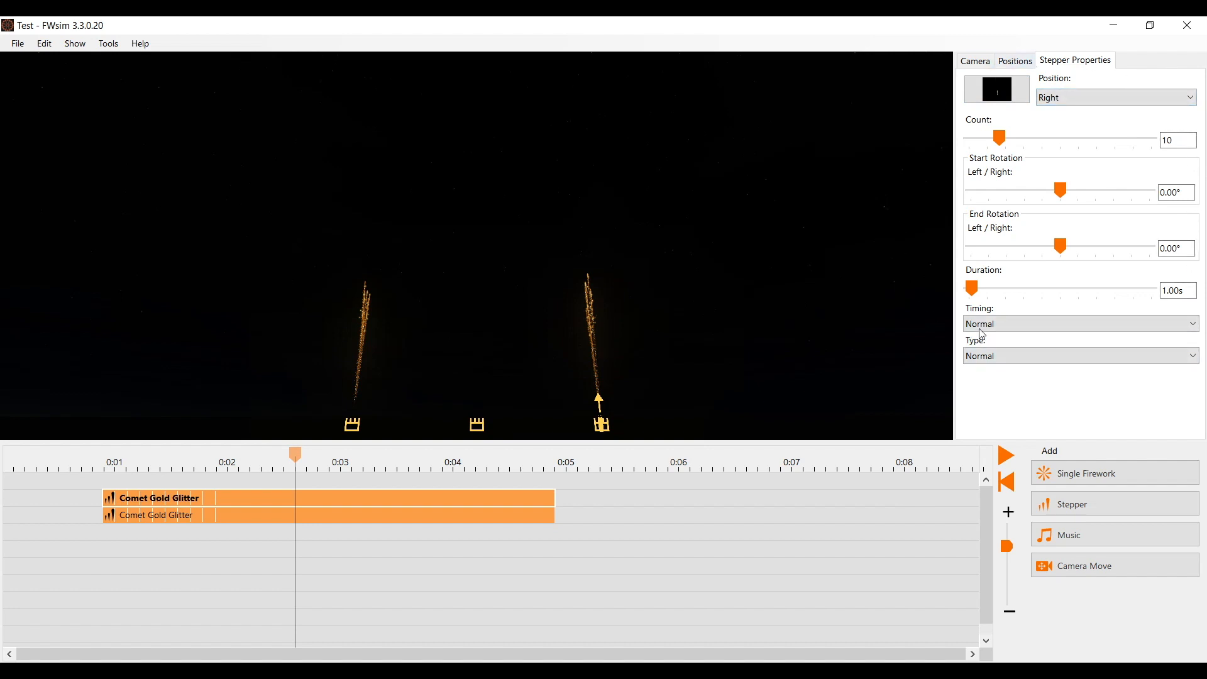
Step: Give the Right stepper 4 comets starting at -40.00°, and widen the Left stepper's fan
left_click_drag(1003, 137, 991, 138)
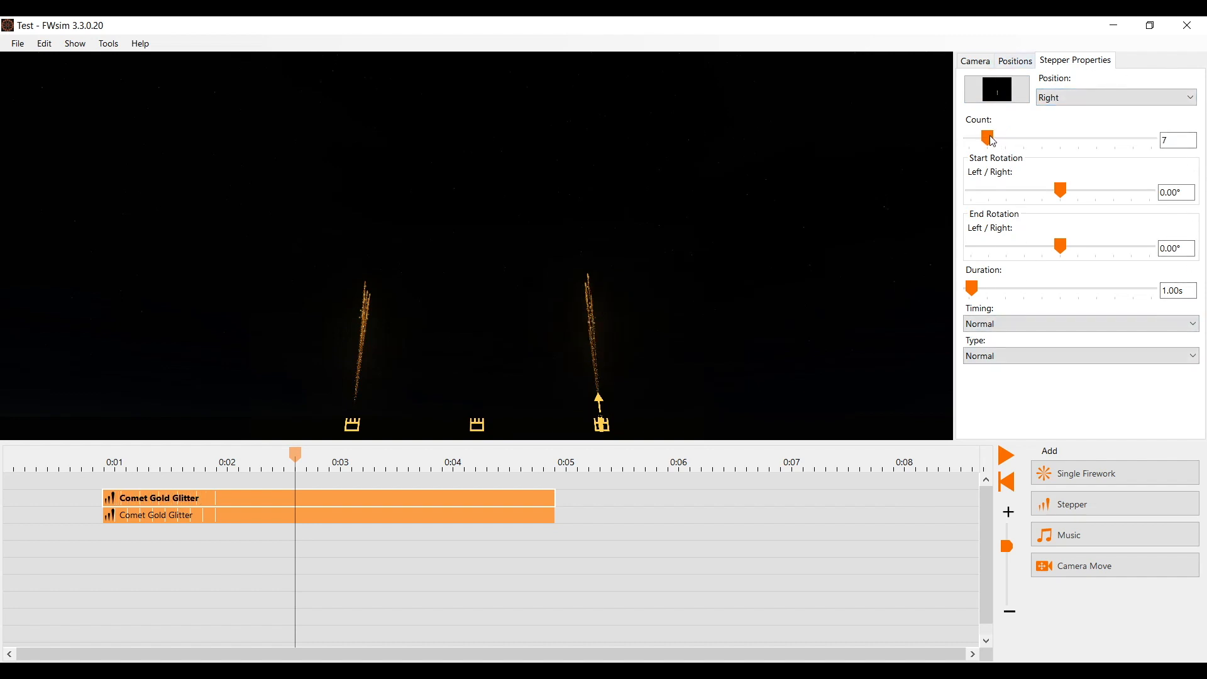
left_click_drag(991, 140, 977, 140)
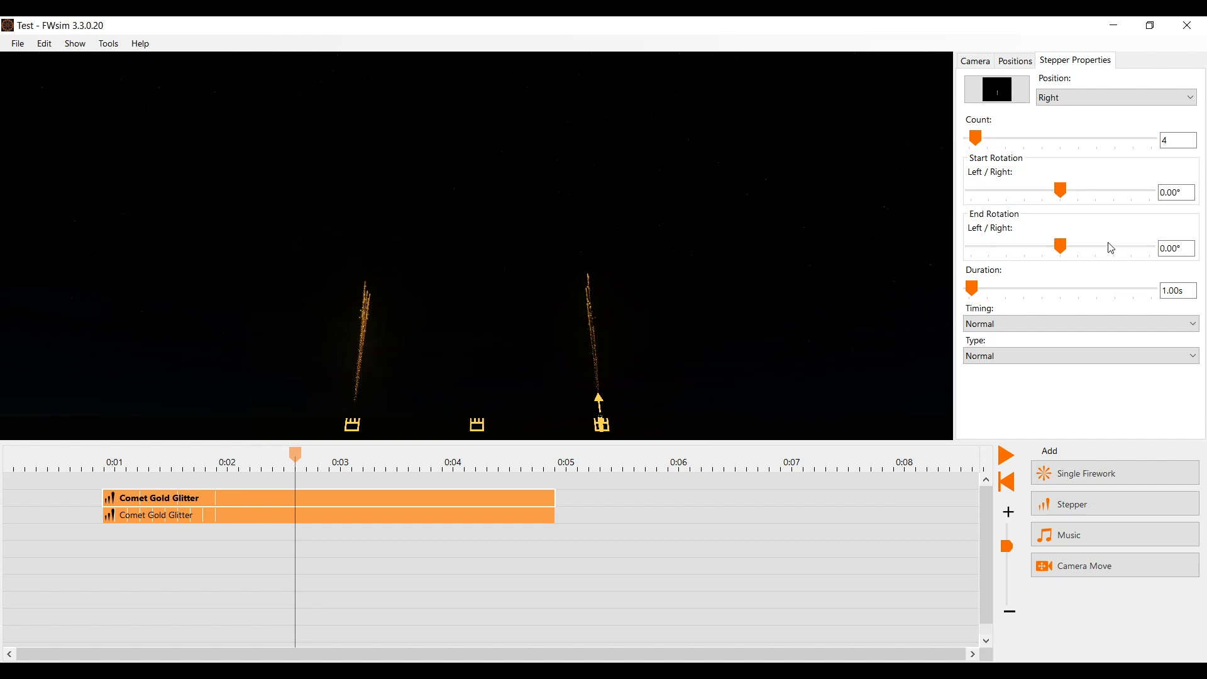
left_click(1176, 192)
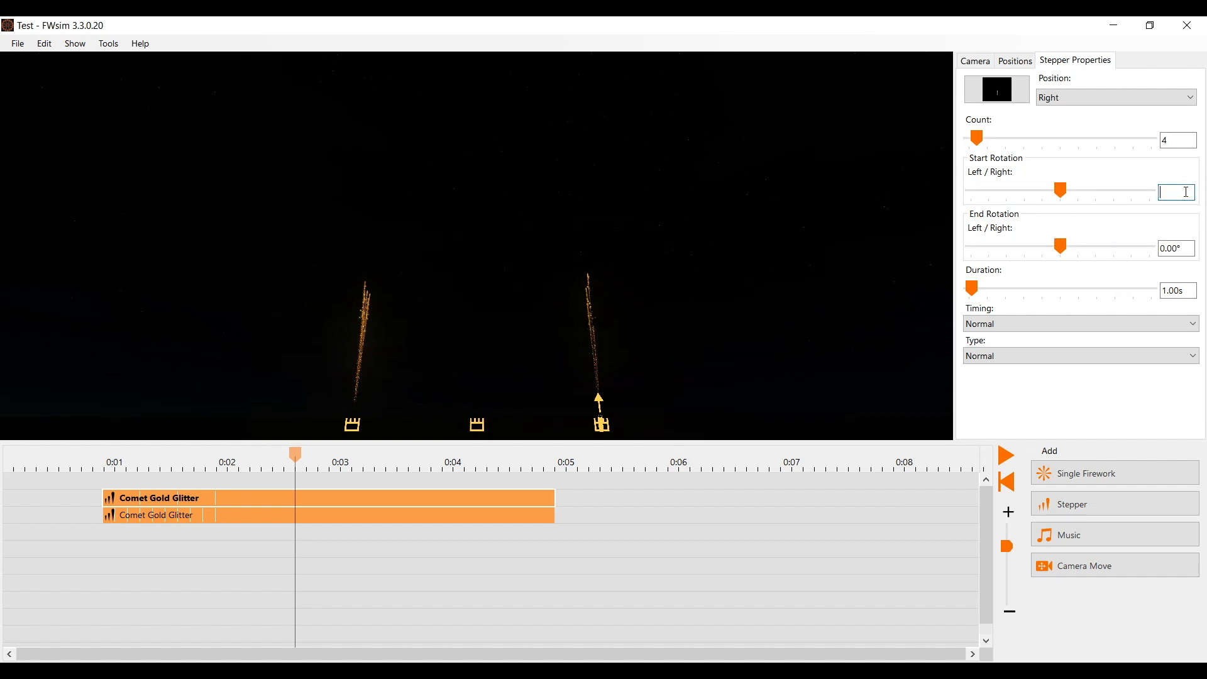
type("-40.00")
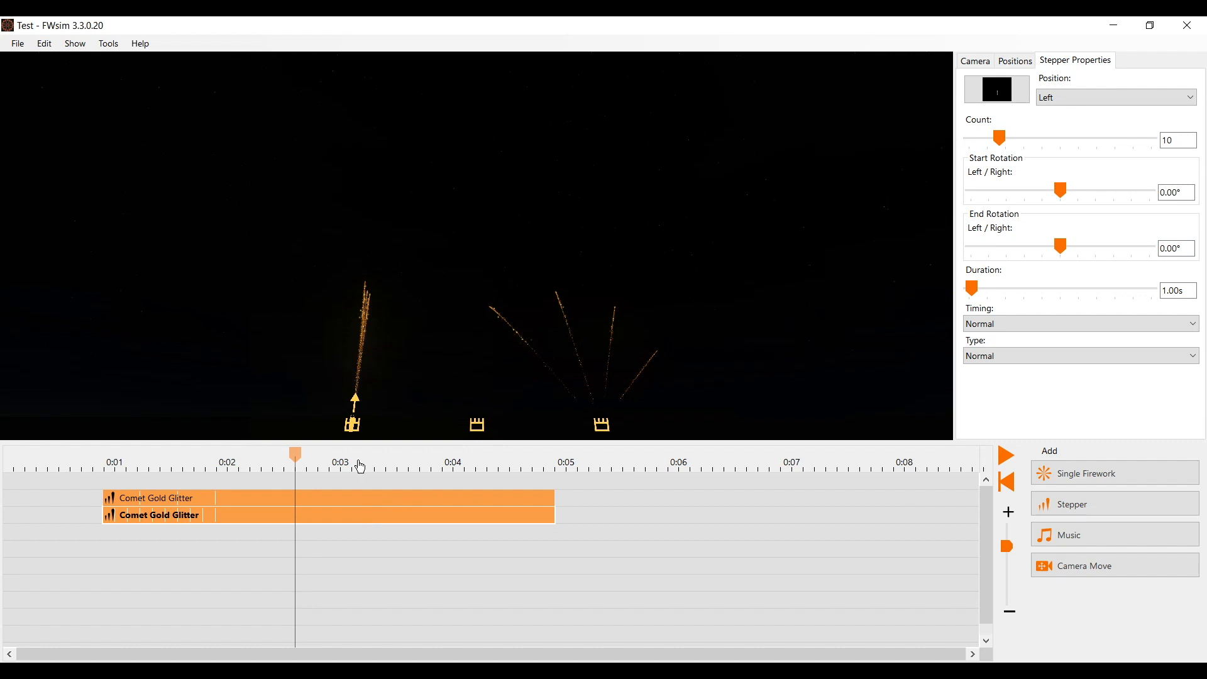
left_click_drag(1060, 192, 1047, 192)
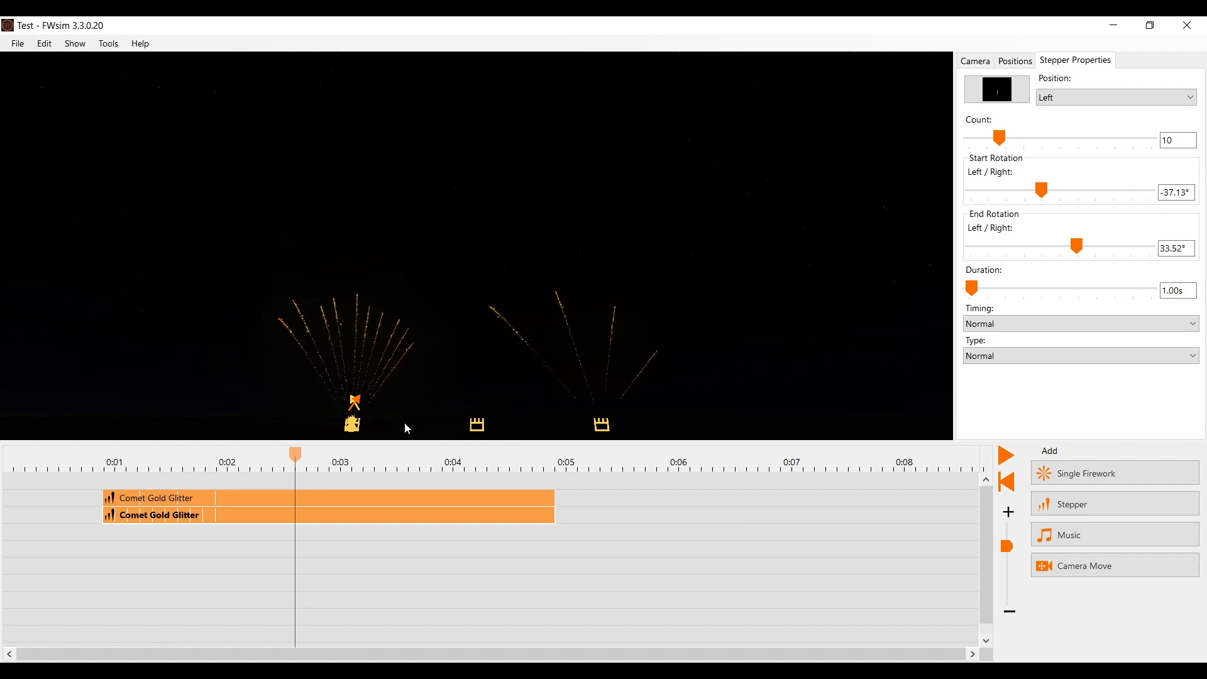
mouse_move(410, 428)
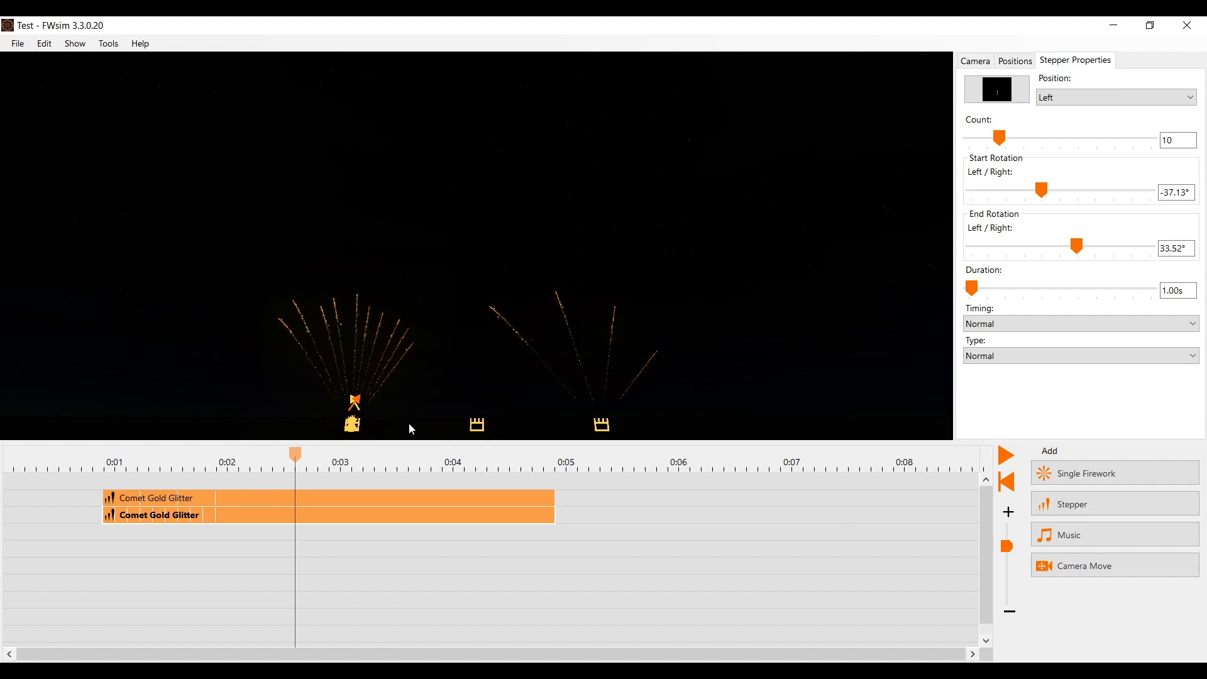
mouse_move(537, 537)
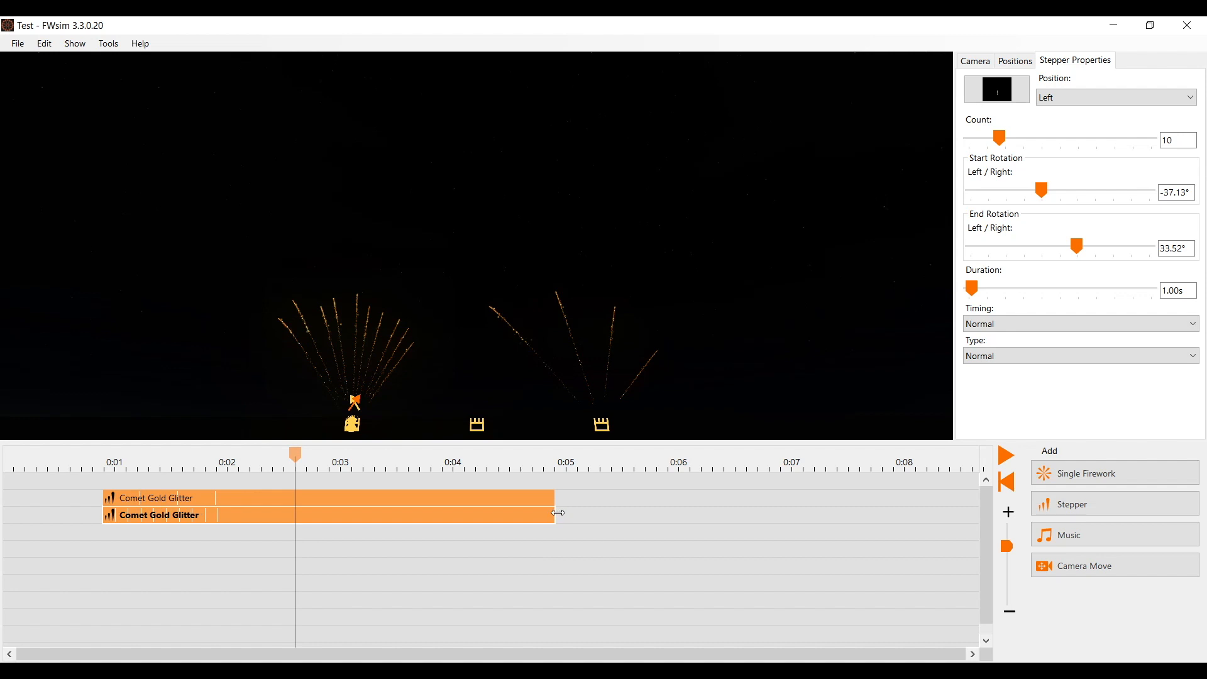
Step: Stretch the Left stepper cue on the timeline and set its duration to 2.00 s
left_click_drag(554, 514, 805, 514)
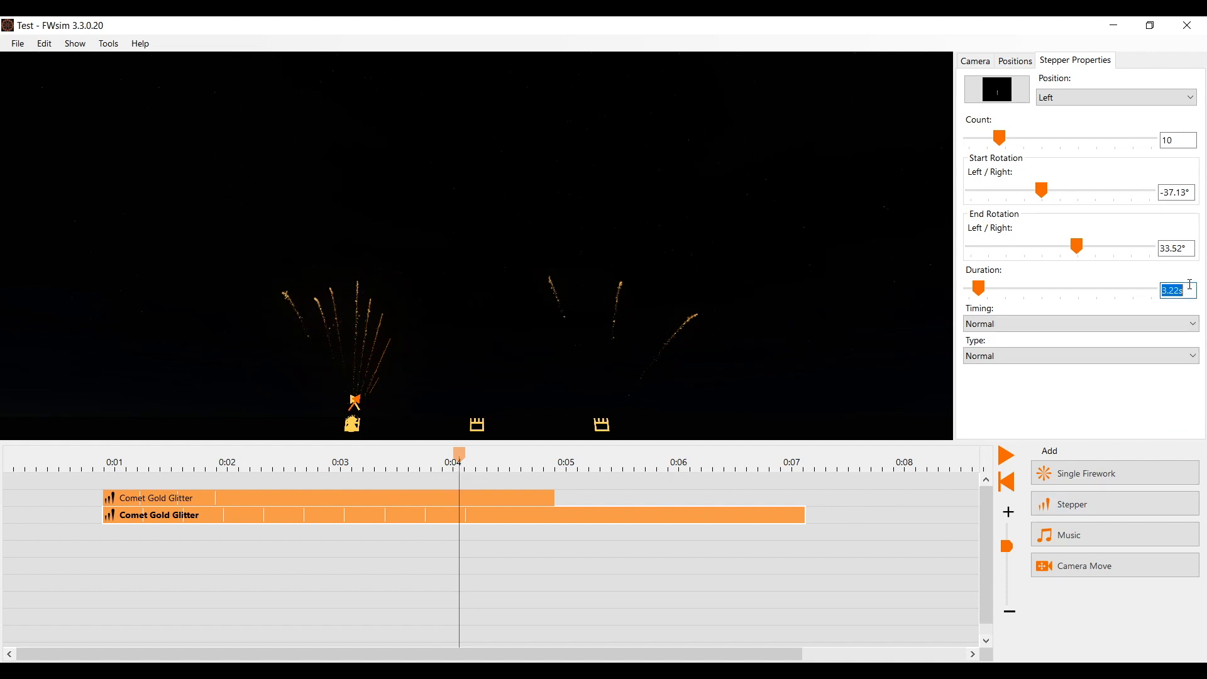
type("2.00s")
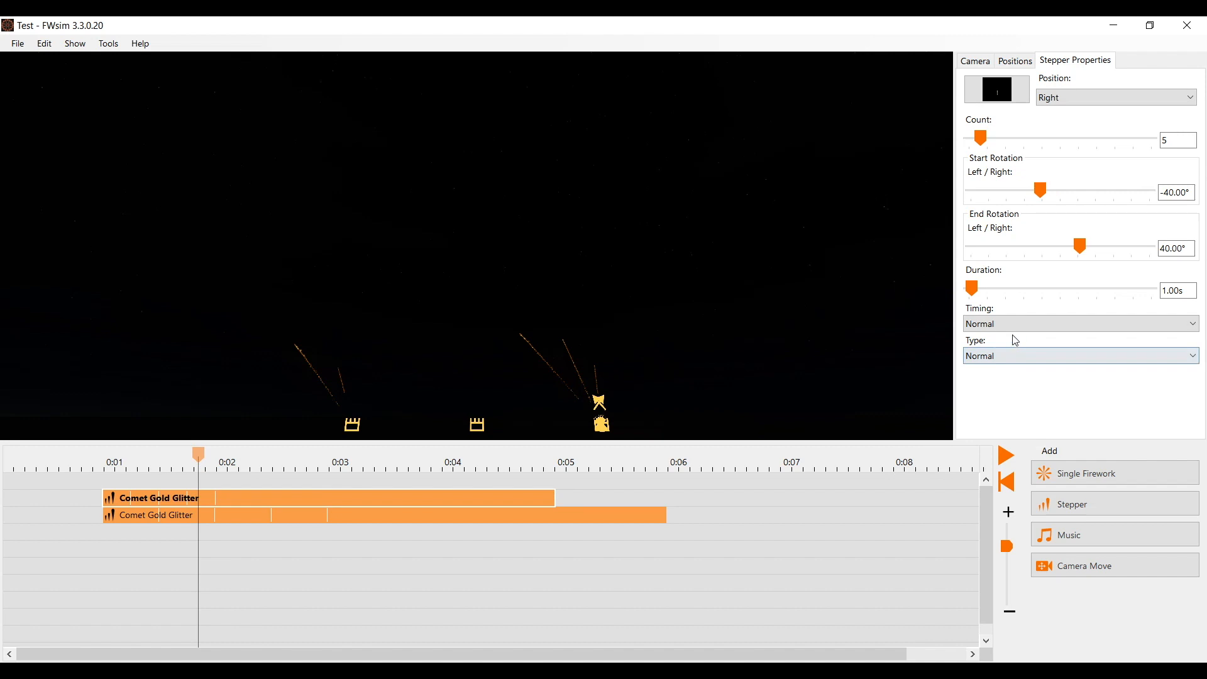
Step: Set Speed Up timing and Shifted Mirror From Inside order, then play the show
left_click(1077, 323)
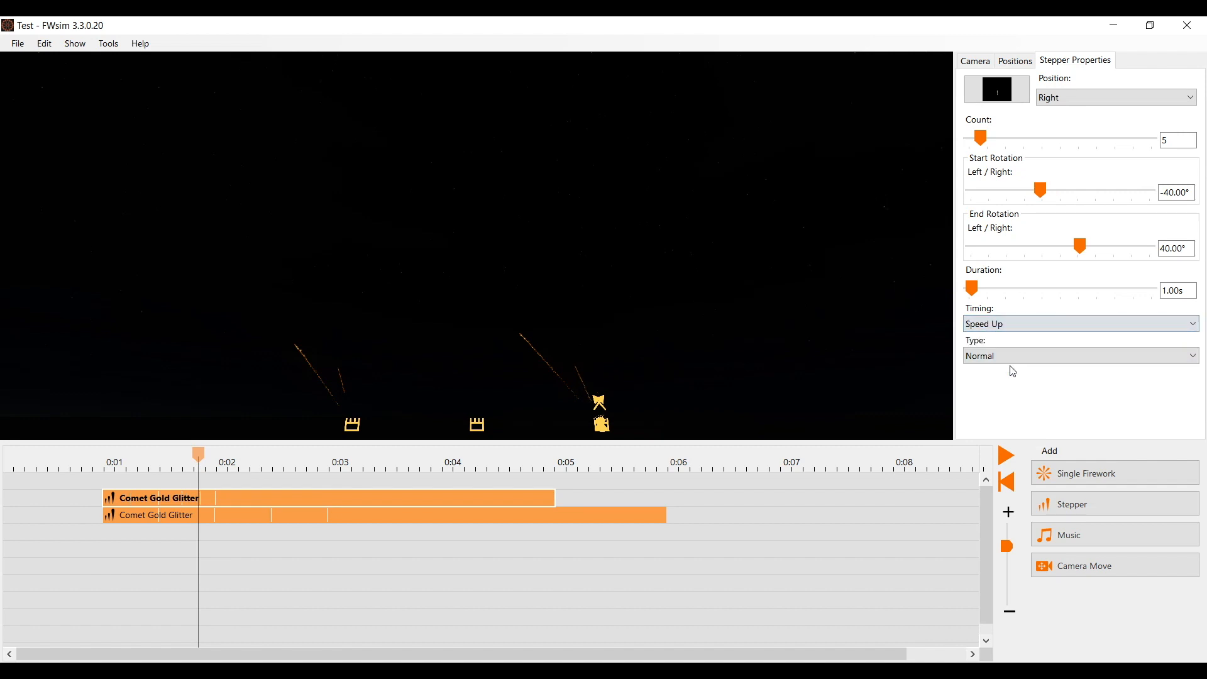
left_click_drag(199, 454, 147, 454)
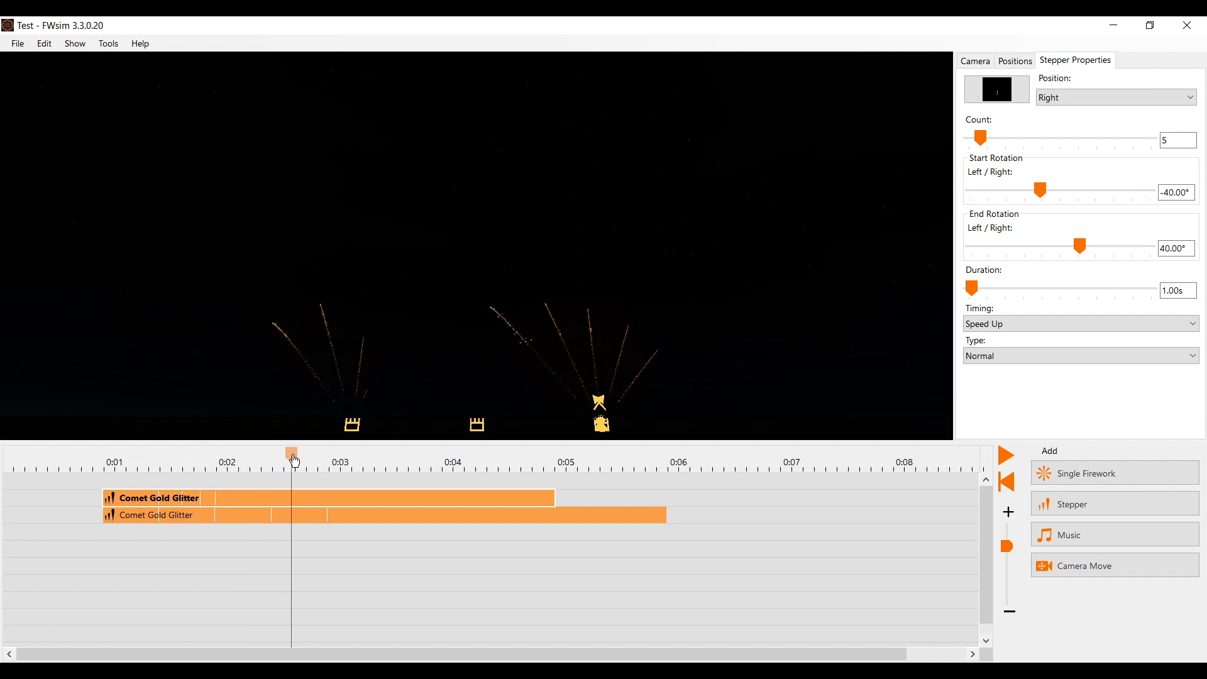
left_click(1077, 354)
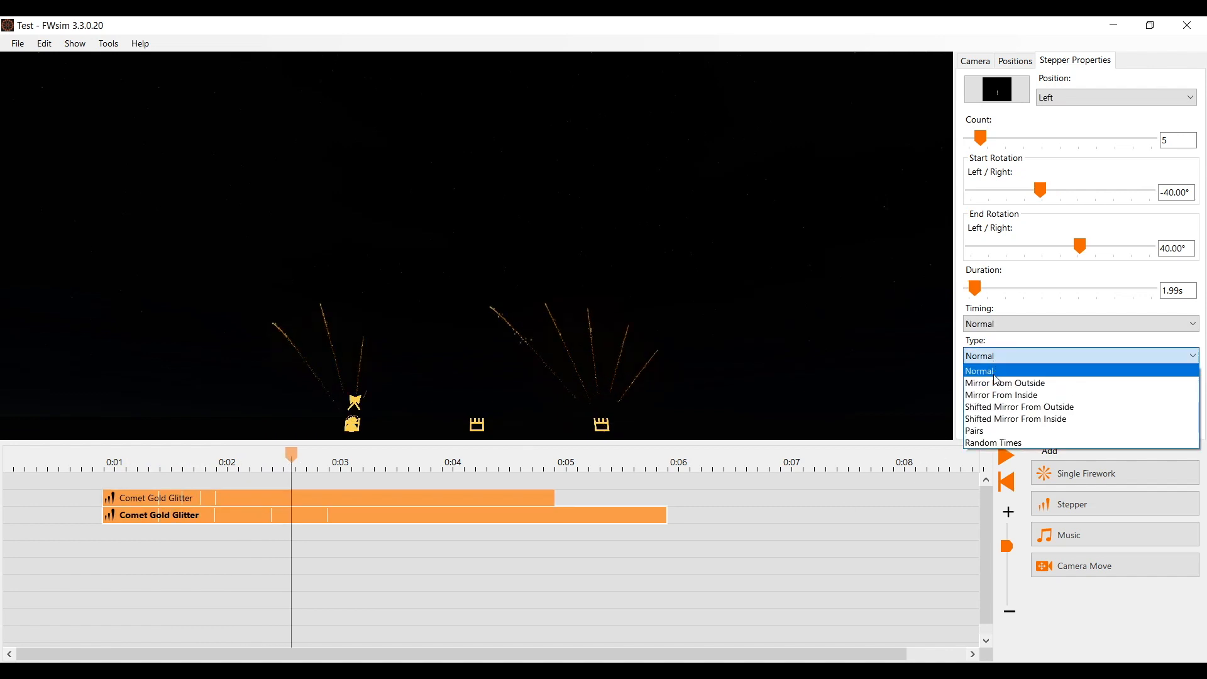
left_click(1018, 419)
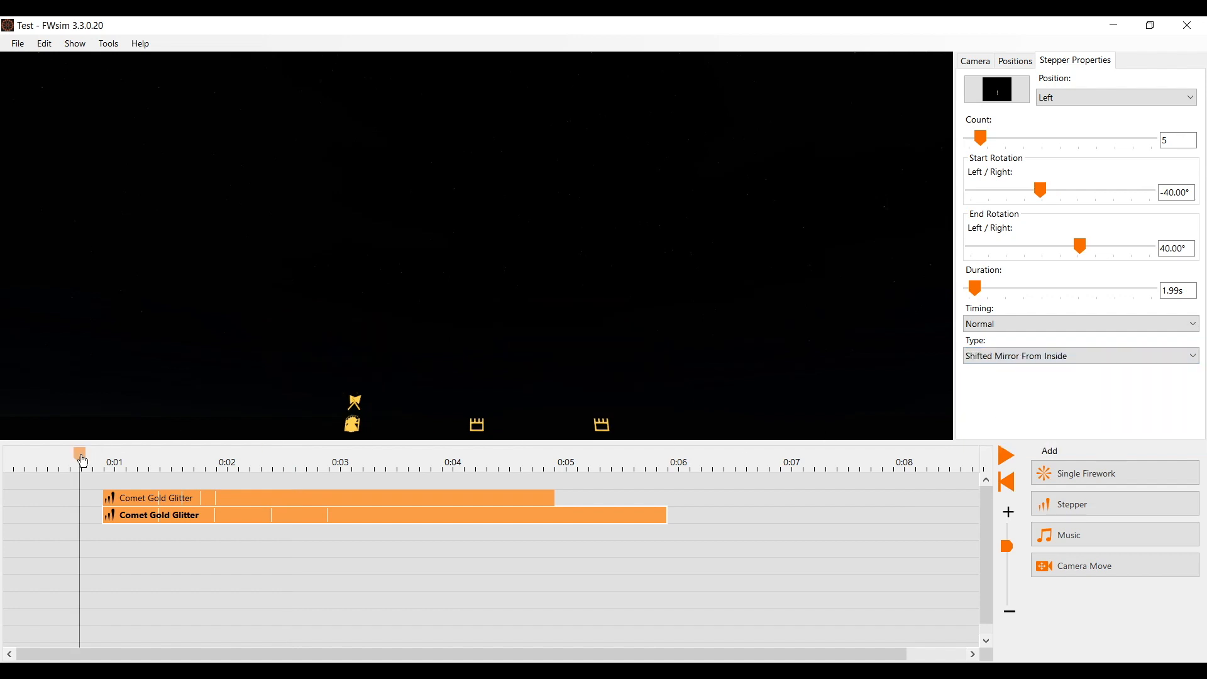
left_click(1007, 455)
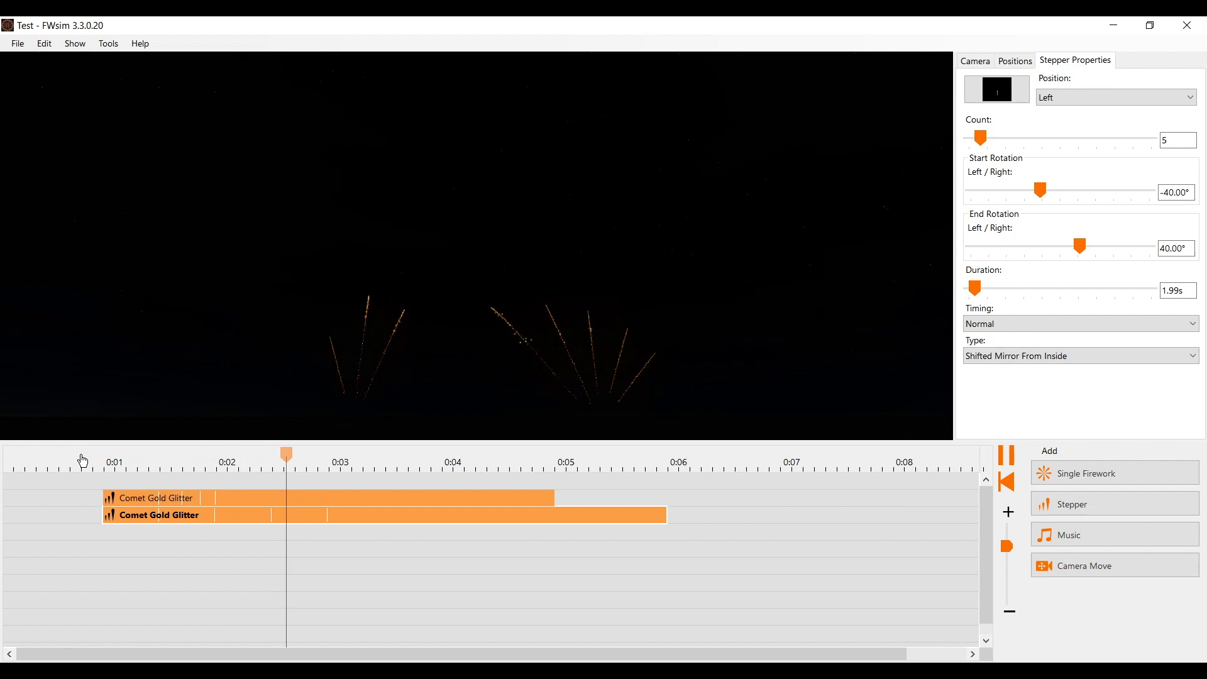